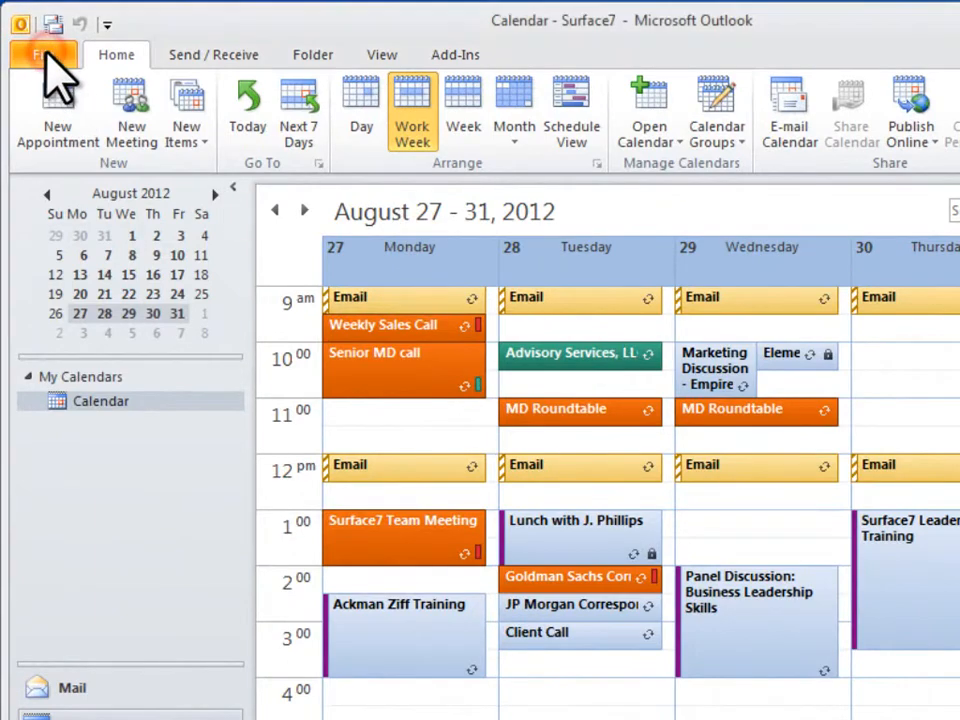
# Step: Reach the Calendar page of Outlook Options via File > Options
pyautogui.click(44, 54)
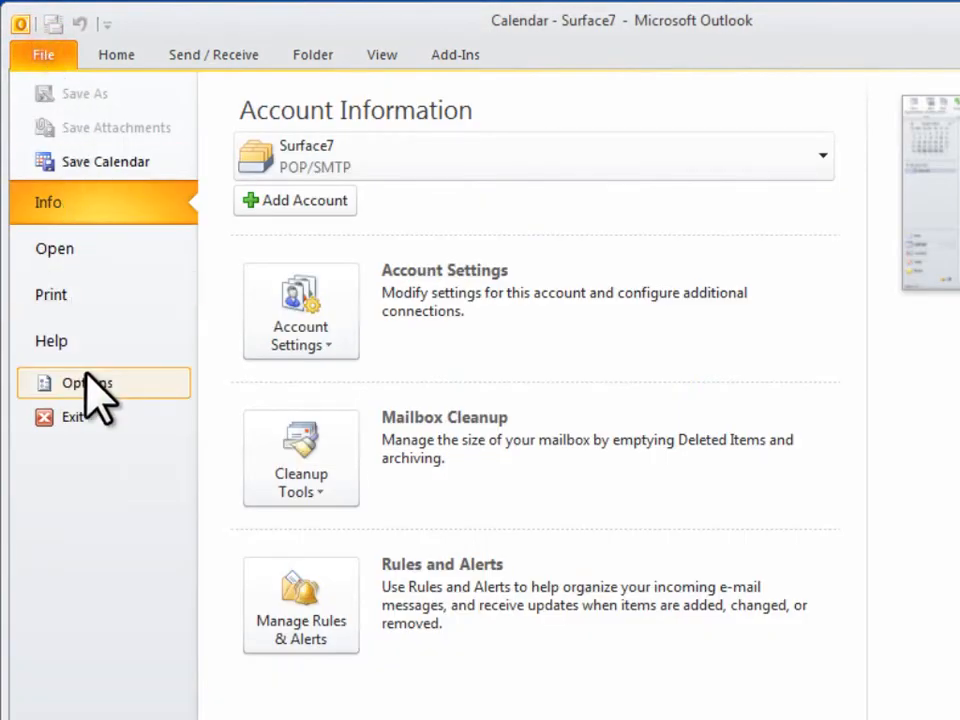
pyautogui.click(84, 384)
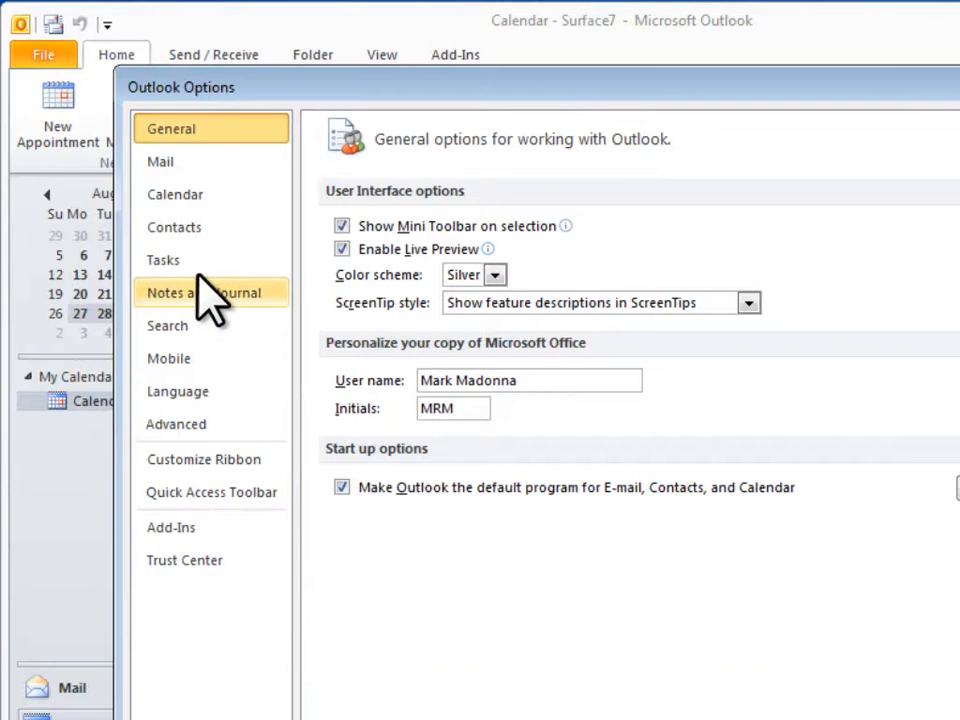
pyautogui.click(176, 194)
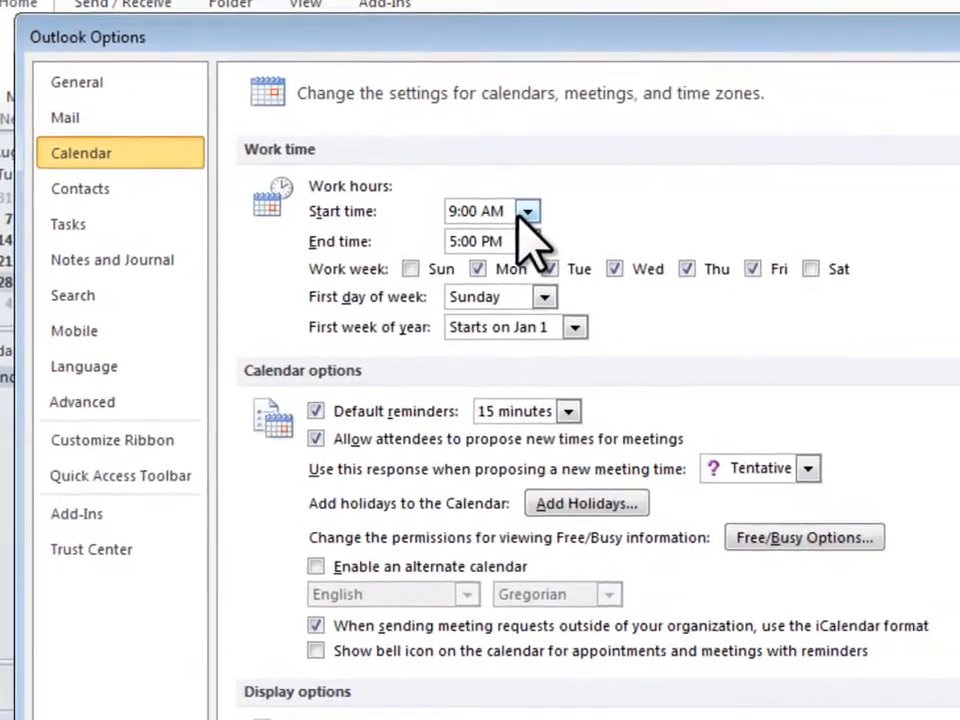
# Step: Browse the Work hours End time list toward 6:00 PM
pyautogui.click(516, 232)
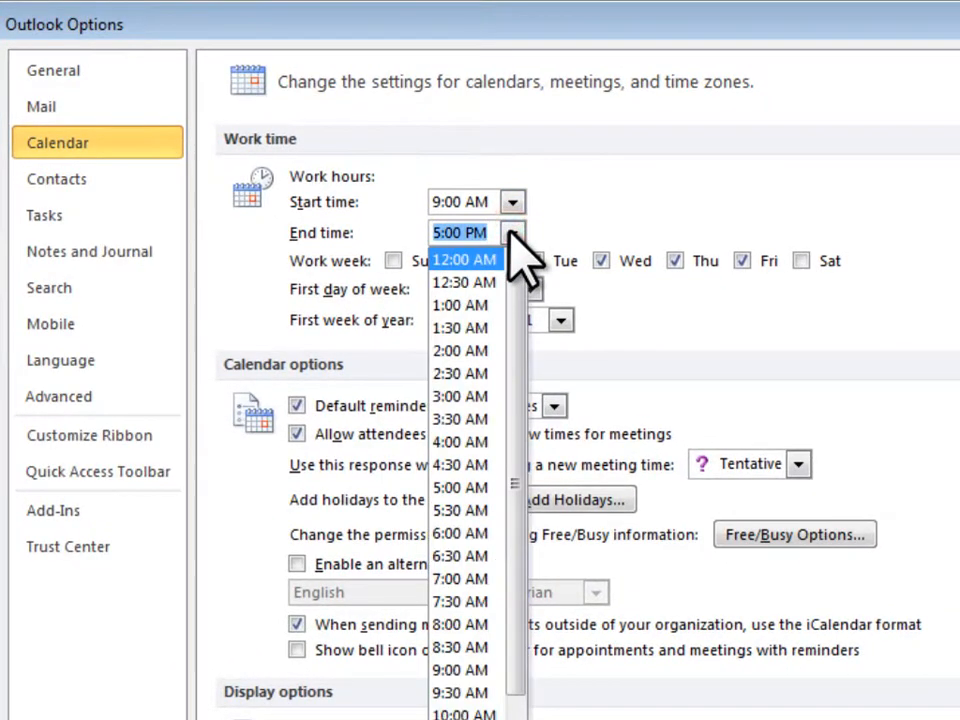
pyautogui.scroll(-3)
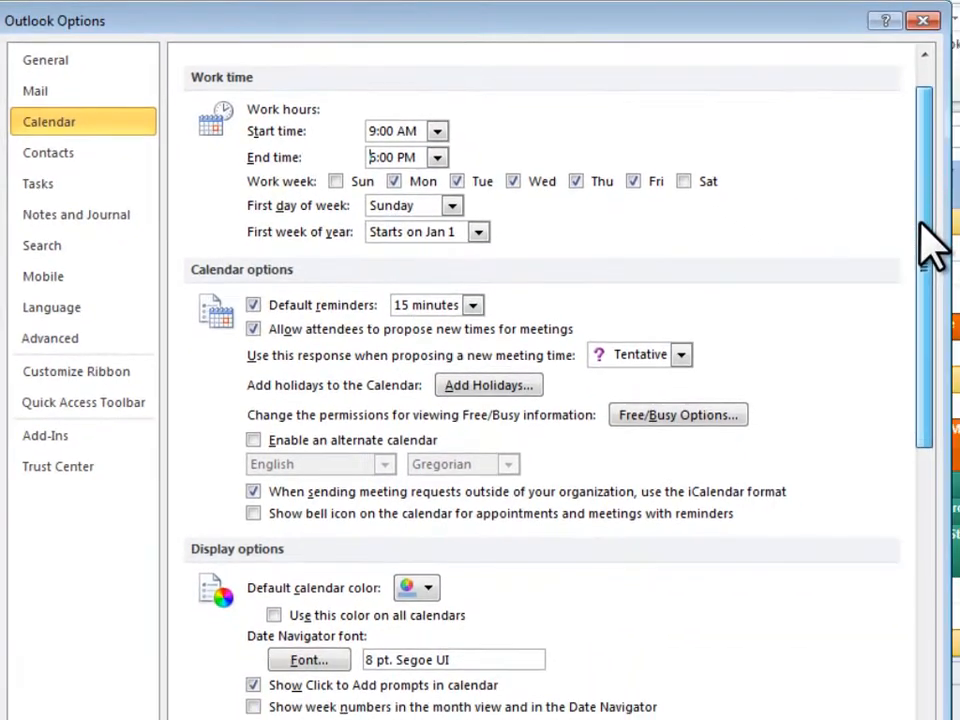
# Step: Turn off default reminders for new calendar items
pyautogui.scroll(-3)
pyautogui.write('6')
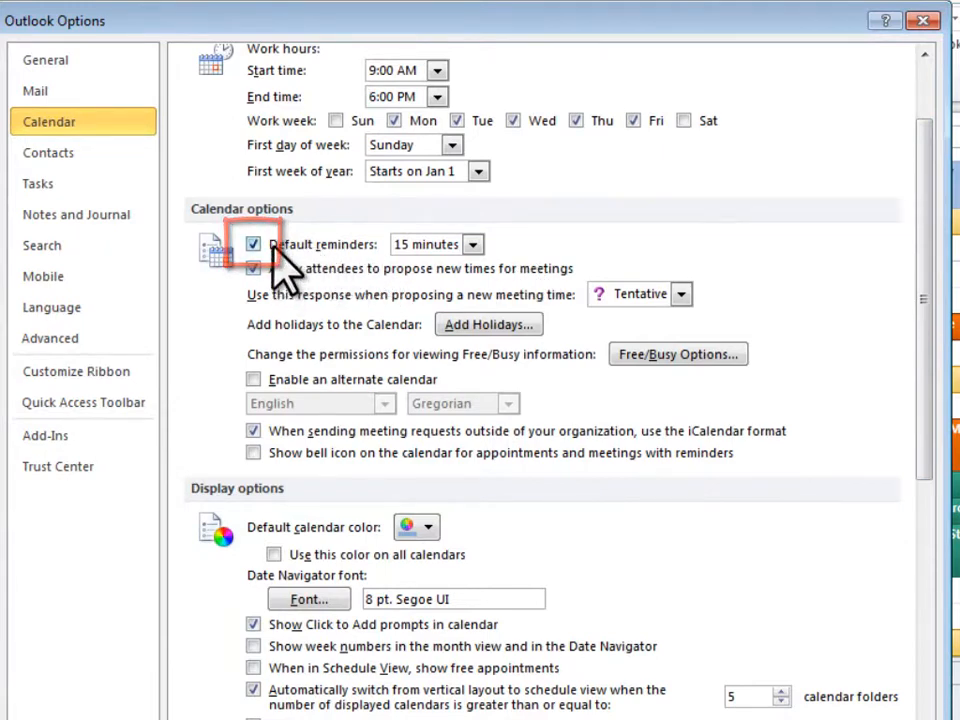
pyautogui.click(252, 244)
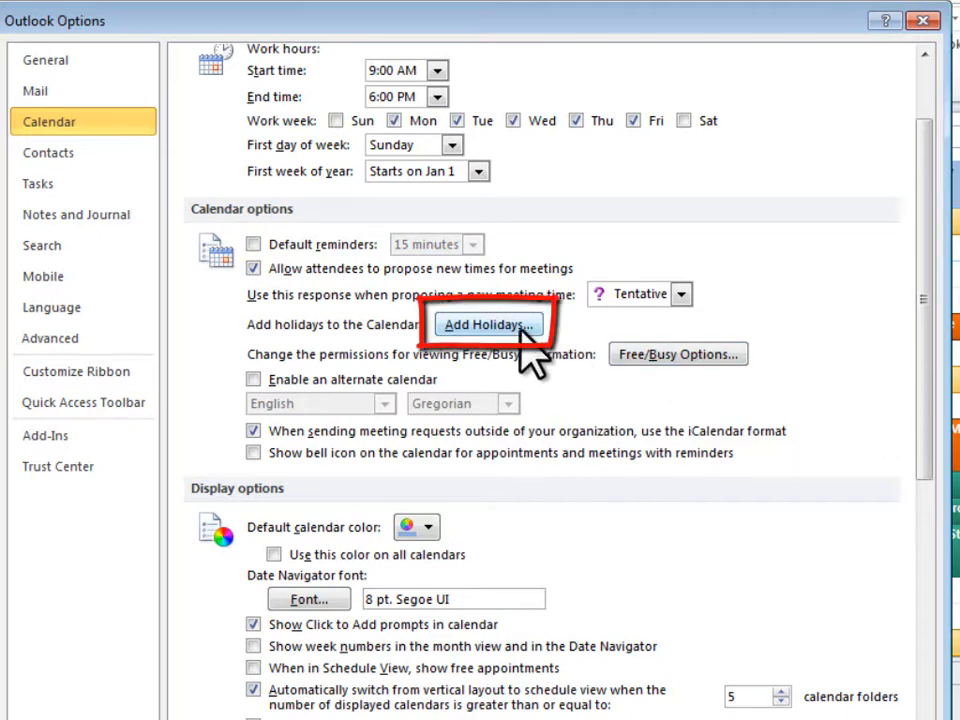
# Step: Import United States holidays through Add Holidays and confirm
pyautogui.click(488, 324)
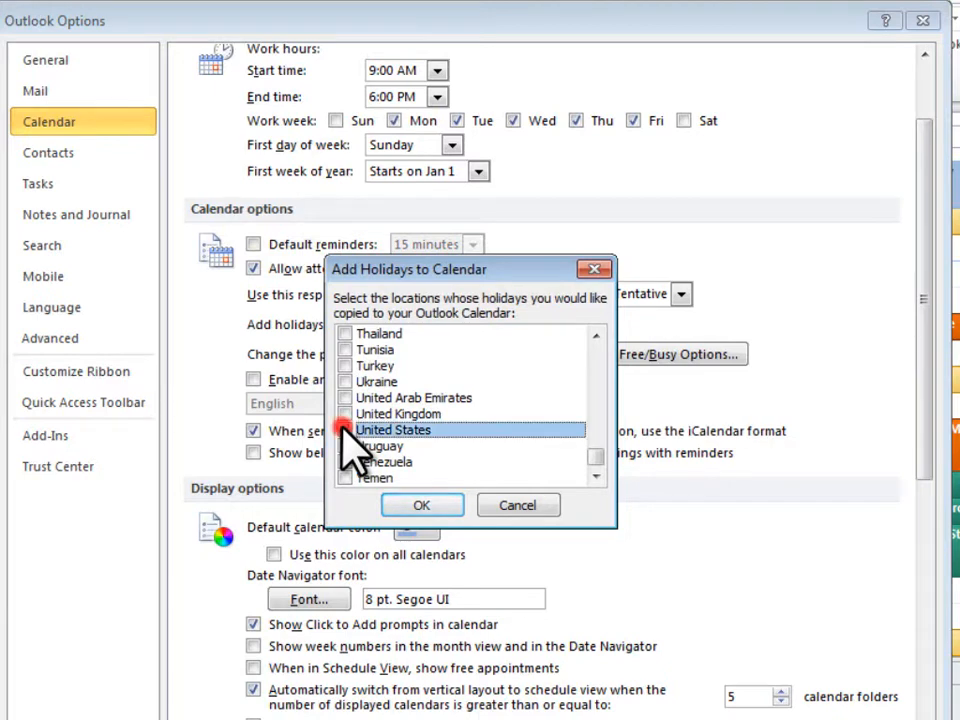
pyautogui.click(422, 504)
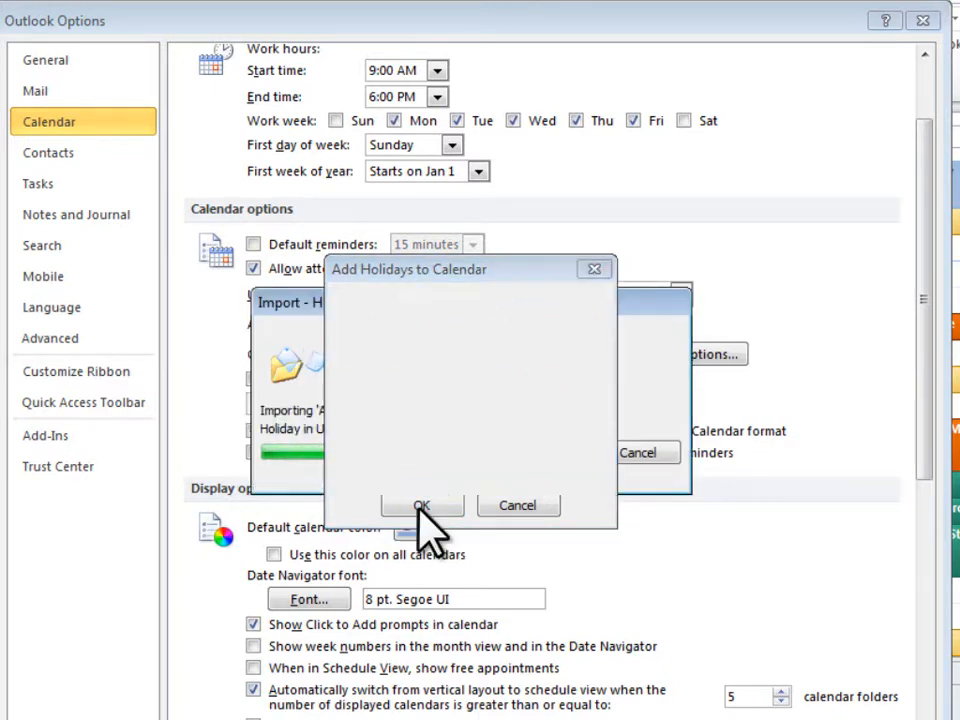
pyautogui.click(422, 504)
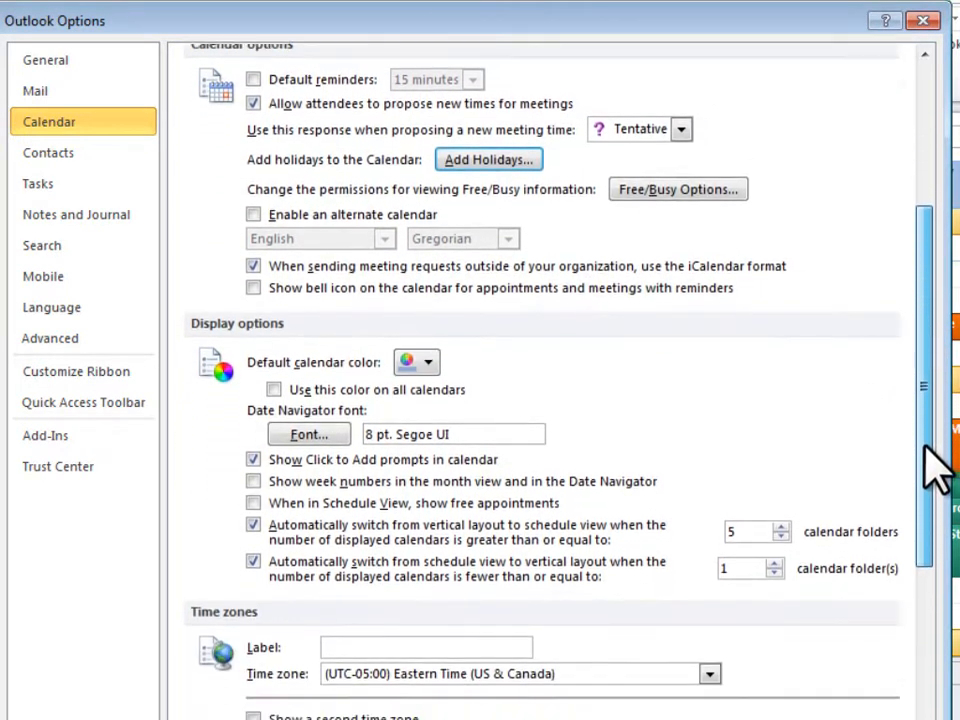
# Step: Label the main zone NYC and enable a second zone using (UTC) Dublin, Edinburgh, Lisbon, London
pyautogui.scroll(-3)
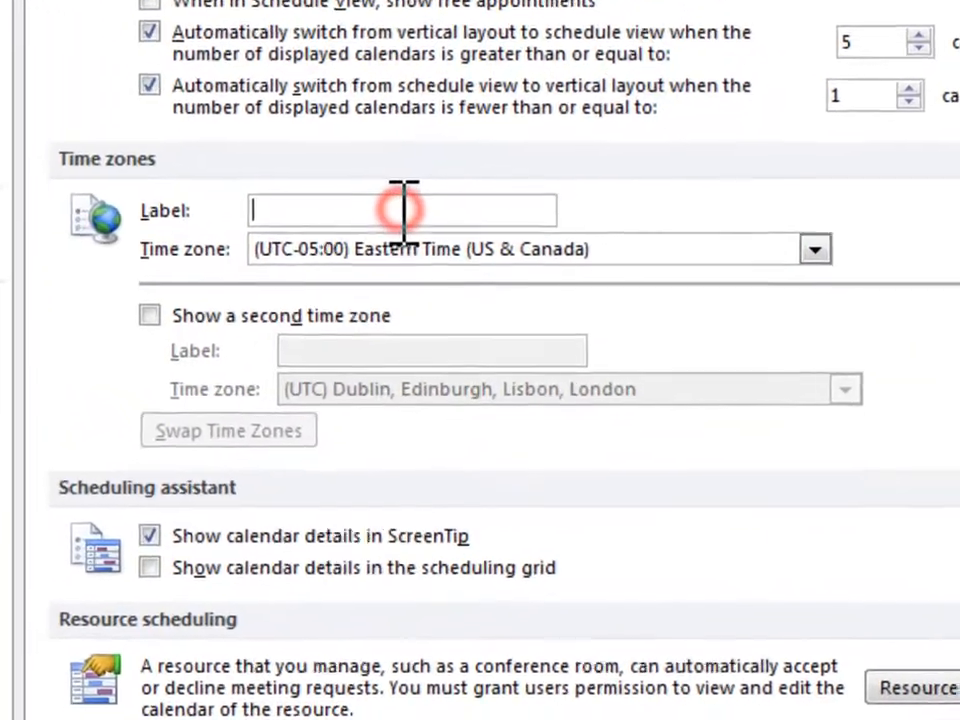
pyautogui.write('NYC')
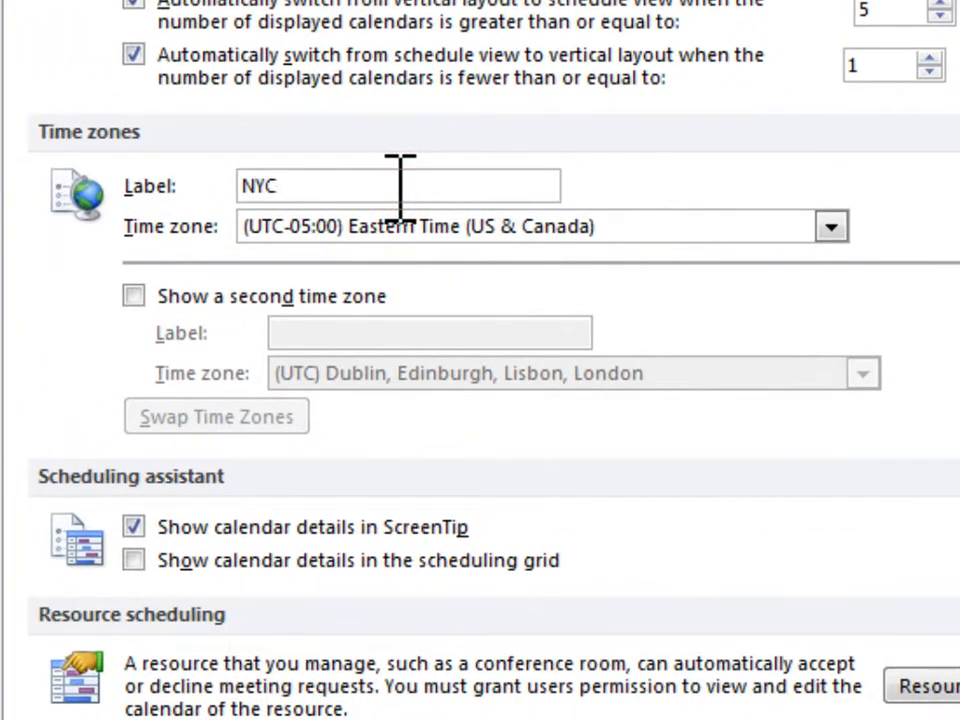
pyautogui.click(132, 296)
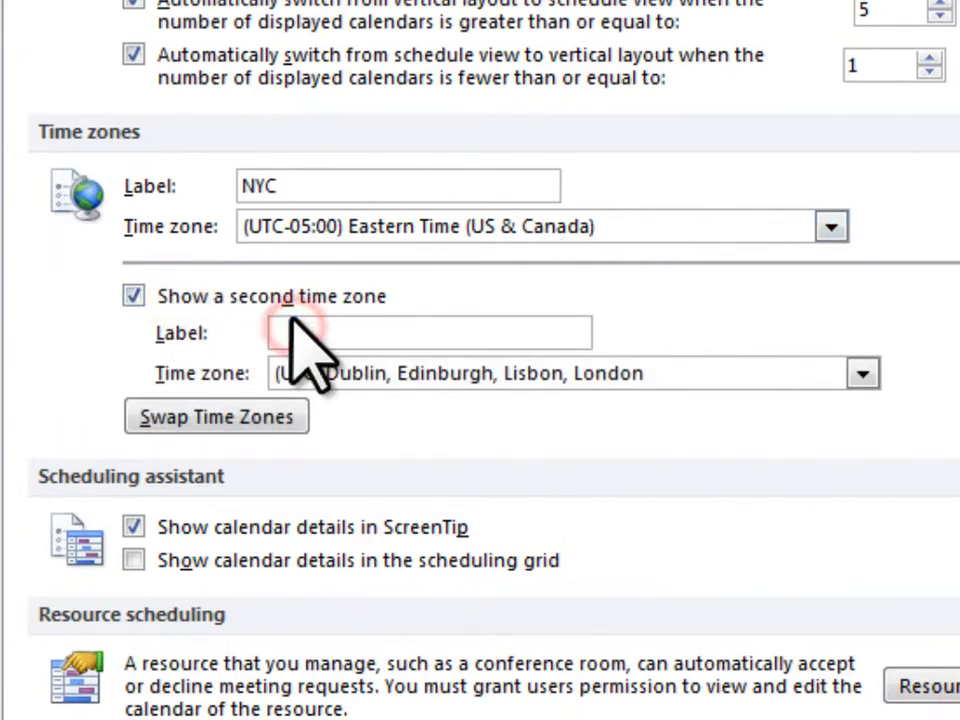
pyautogui.click(890, 370)
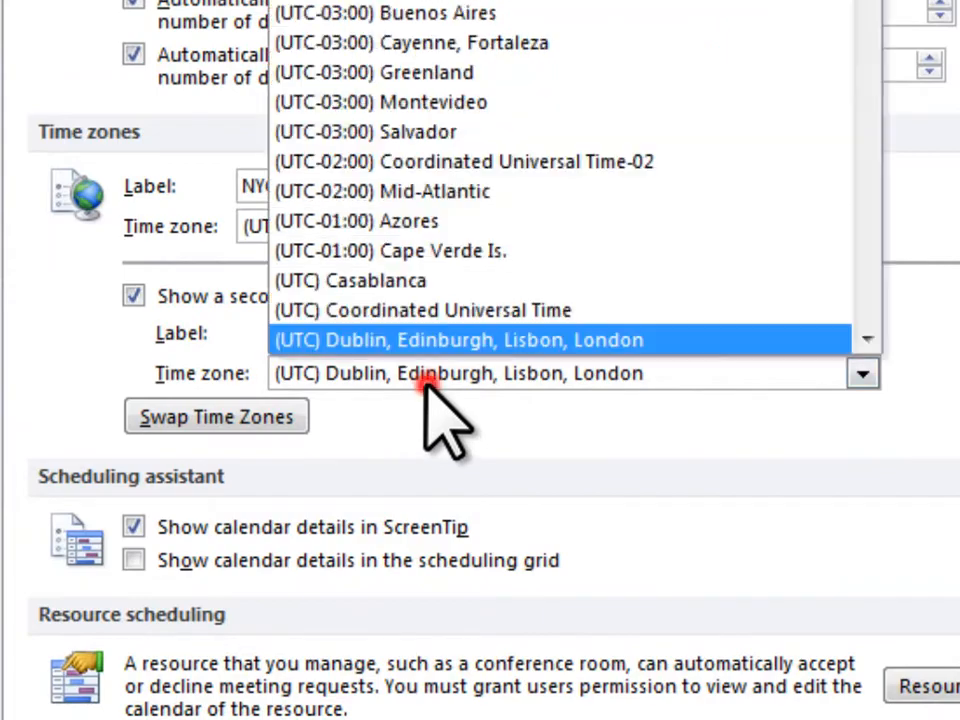
pyautogui.click(462, 340)
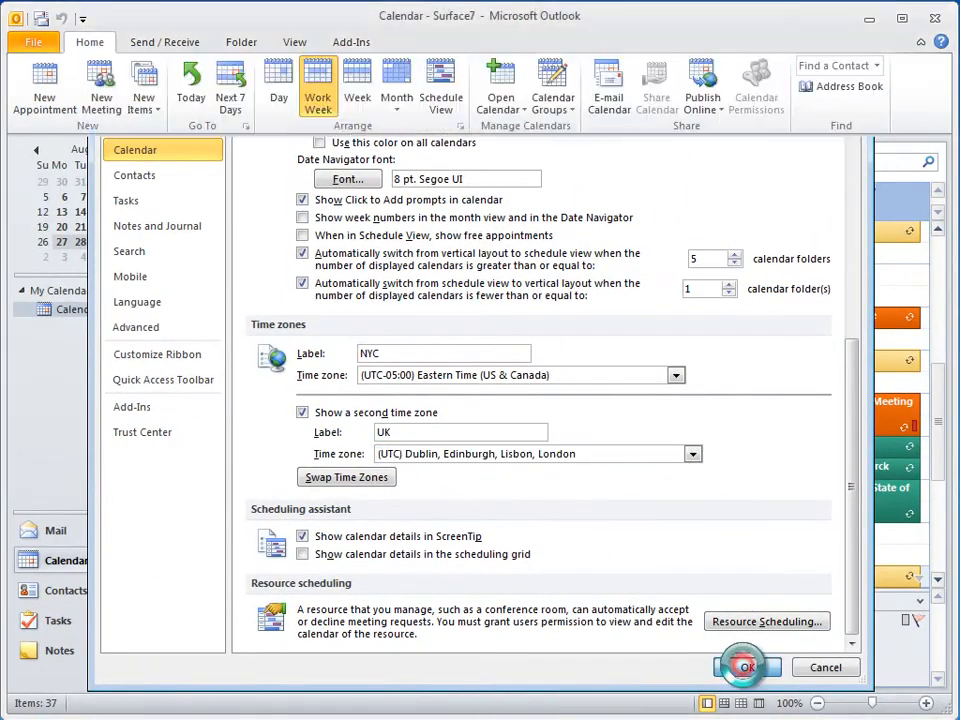
# Step: Confirm the options with OK so the week view shows UK and NYC time columns
pyautogui.click(768, 668)
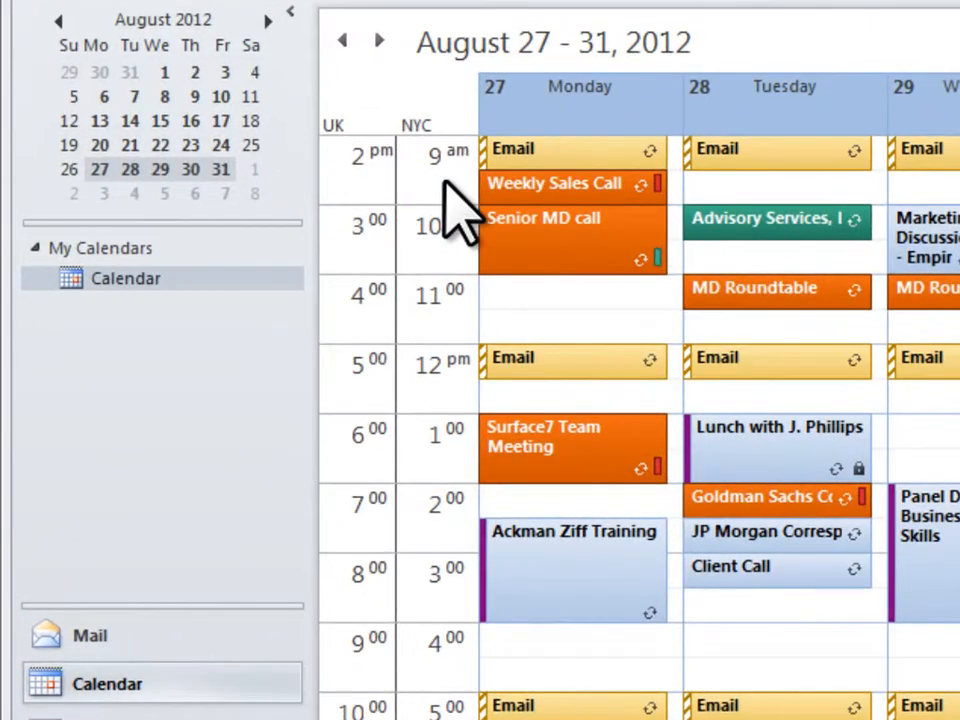
pyautogui.moveTo(456, 196)
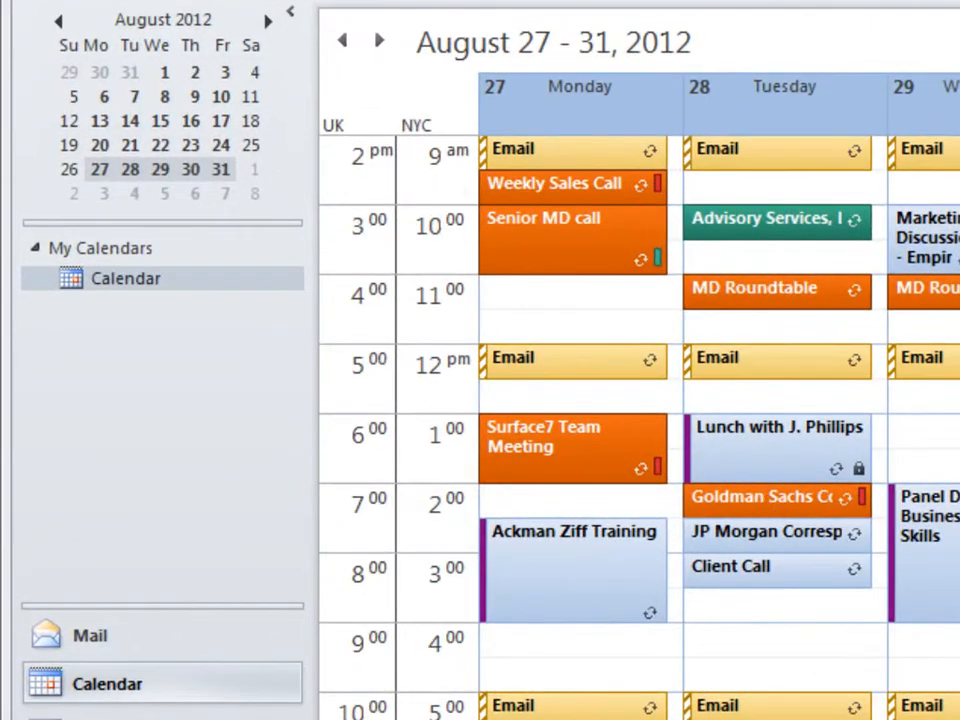